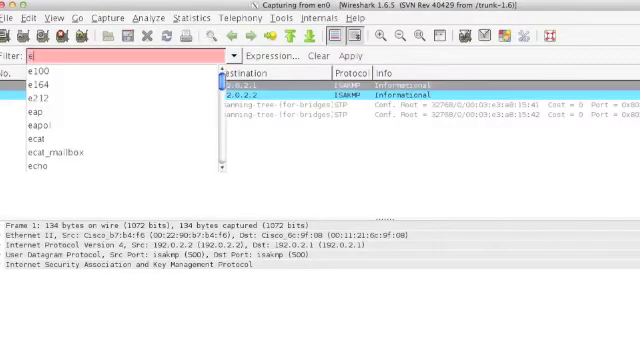
Step: Filter the live capture to show only esp packets
type("sp")
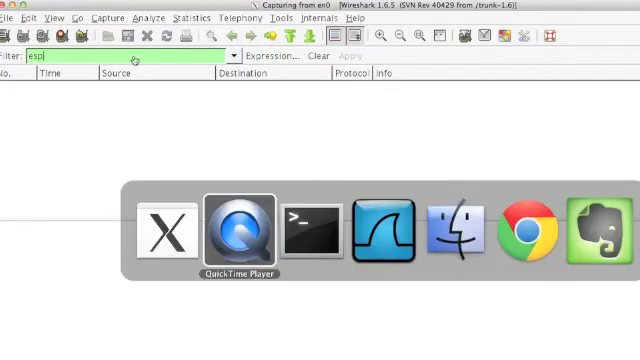
Step: In the Terminal session, run ping 10.2.2.2 to generate ESP traffic in the capture
left_click(302, 232)
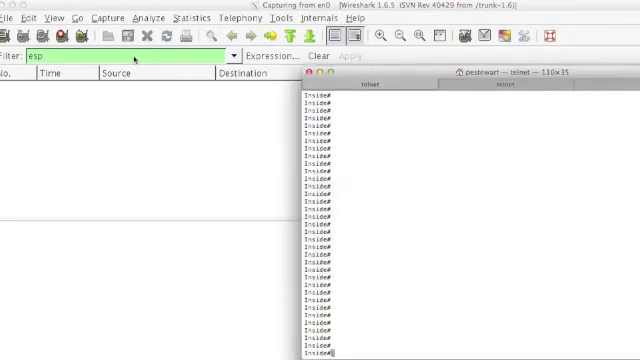
type("ping")
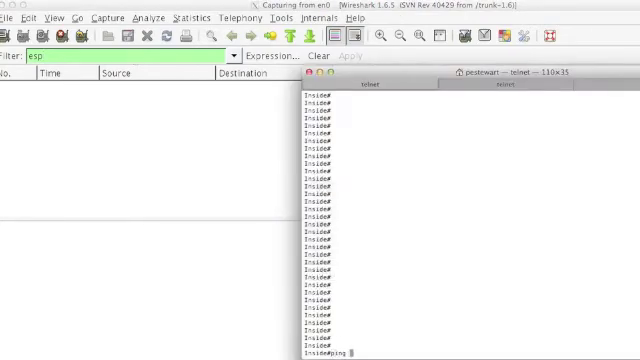
type("10.2.2.2")
type("y")
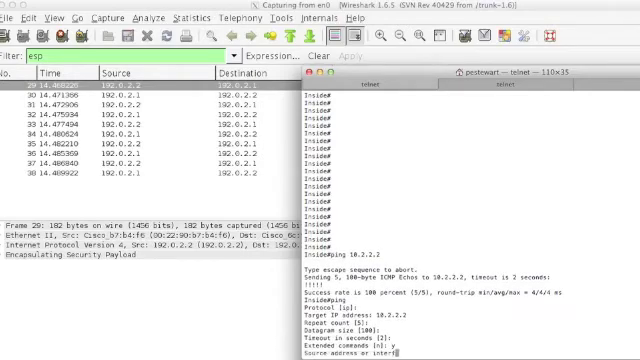
Step: Run another ping to 10.2.2.2 with a type-of-service option set
type("10")
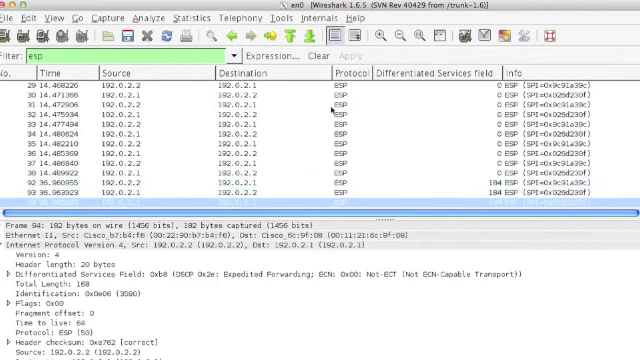
Step: Scroll to later ESP packets showing the Expedited Forwarding DSCP value in the new column
scroll("down", 3)
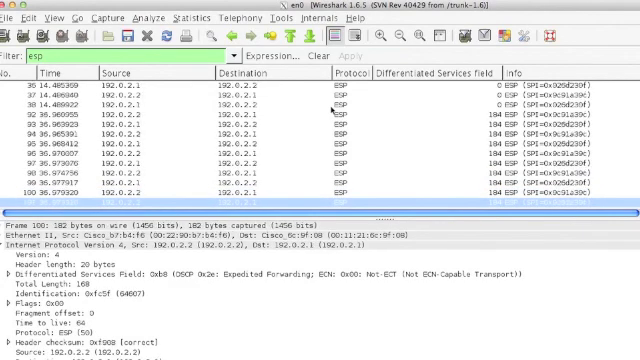